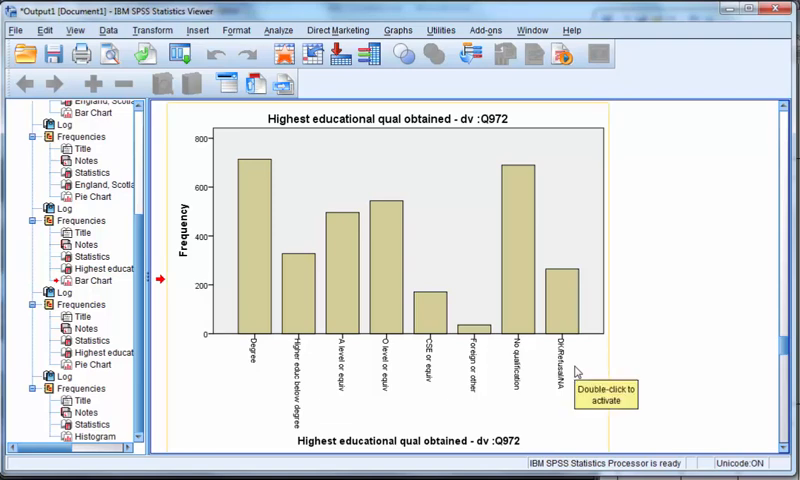
mouse_move(576, 372)
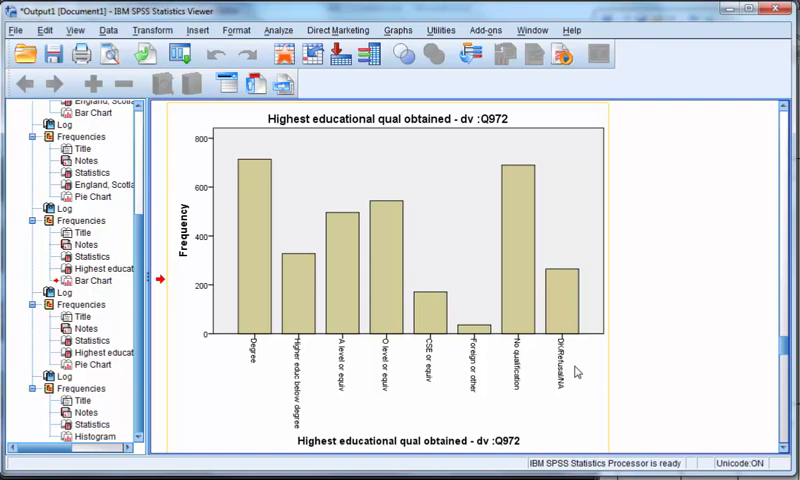
mouse_move(554, 224)
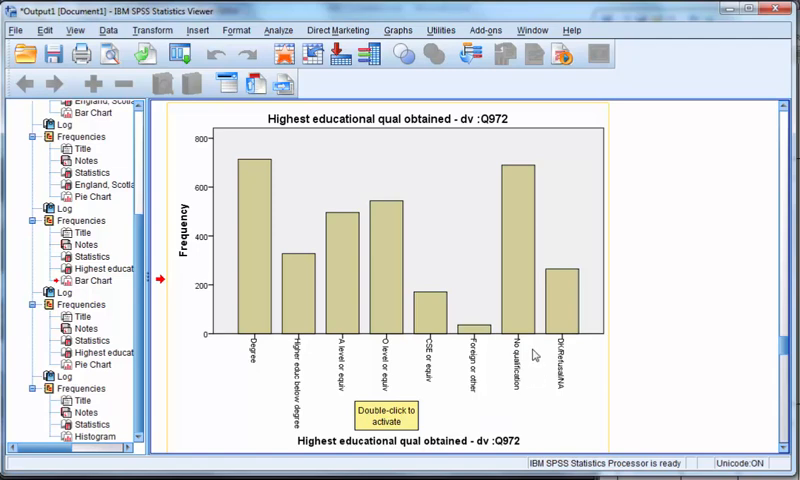
mouse_move(580, 280)
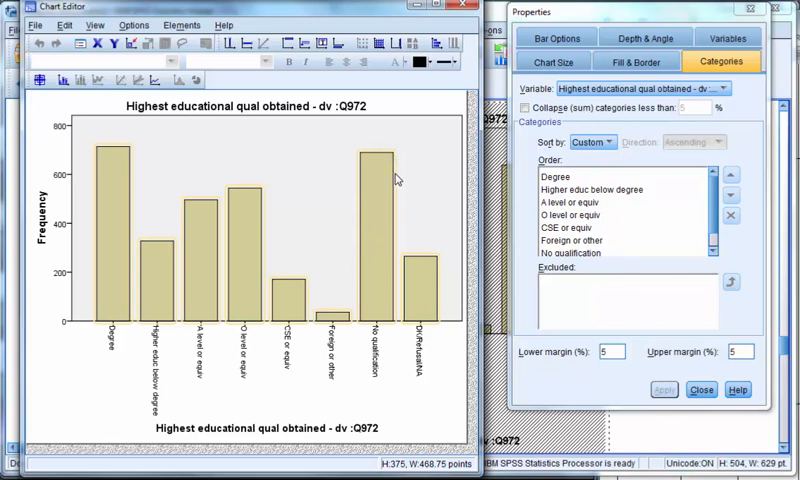
mouse_move(370, 208)
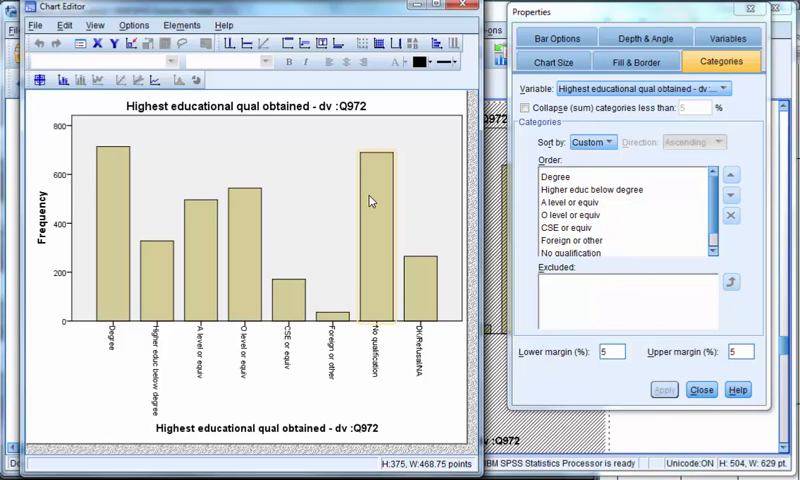
mouse_move(416, 194)
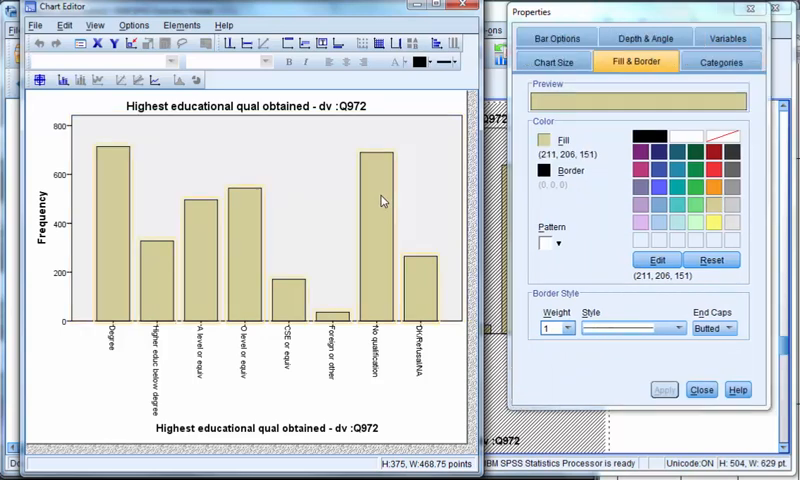
mouse_move(224, 196)
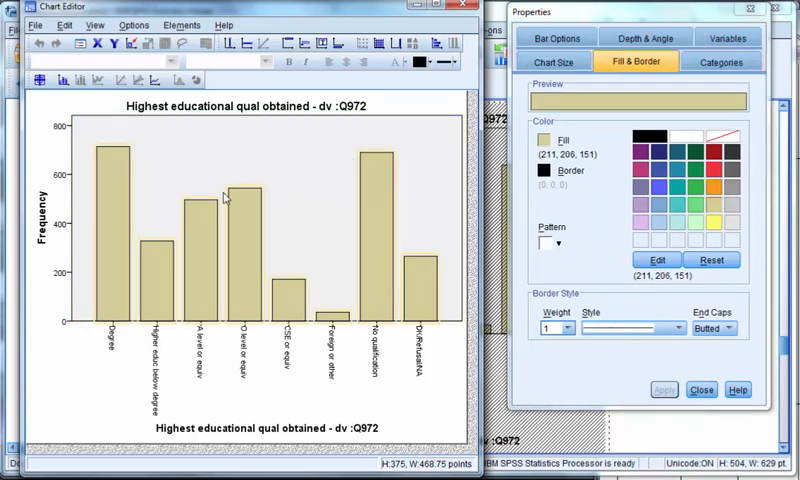
mouse_move(164, 208)
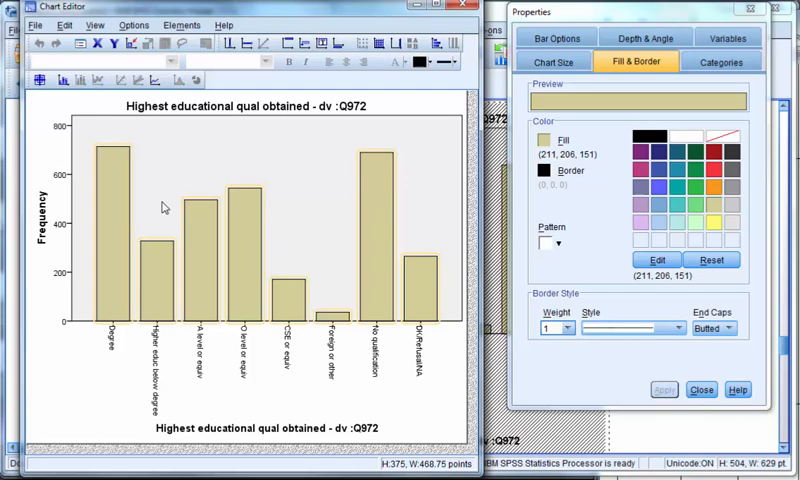
mouse_move(384, 96)
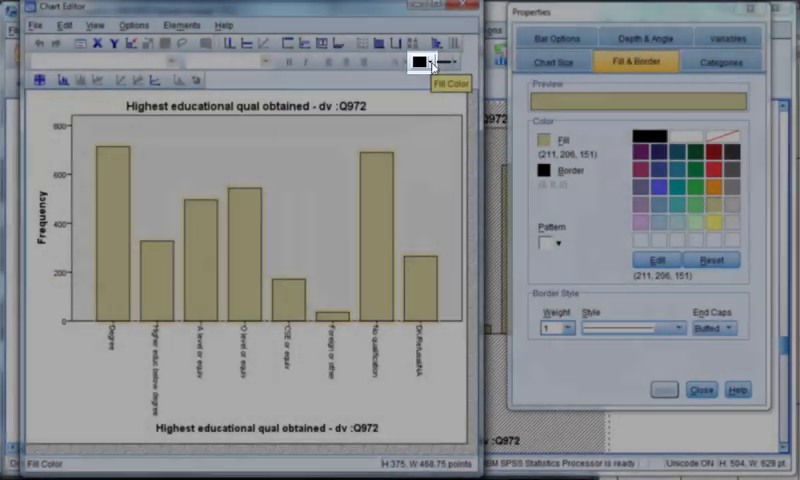
- Change the qualification bars' fill from beige to green via Fill & Border
click(440, 66)
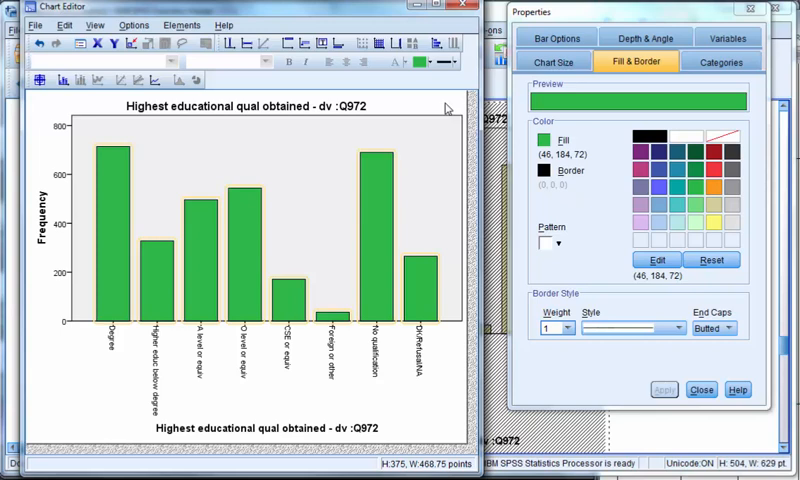
mouse_move(448, 104)
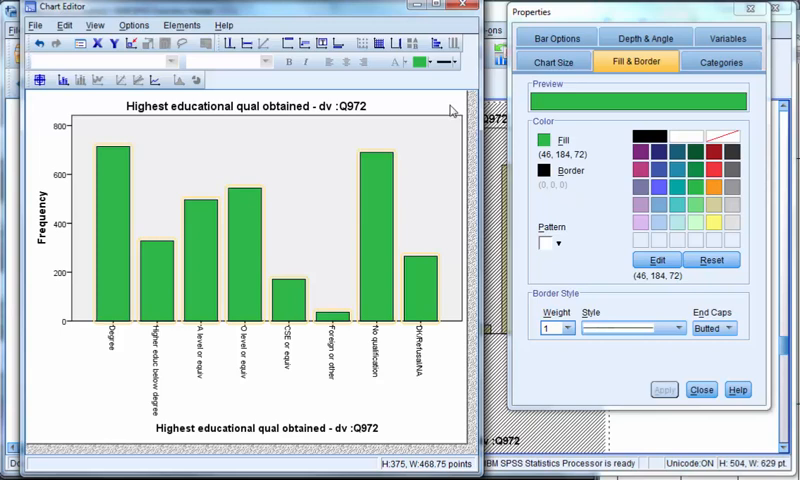
mouse_move(120, 256)
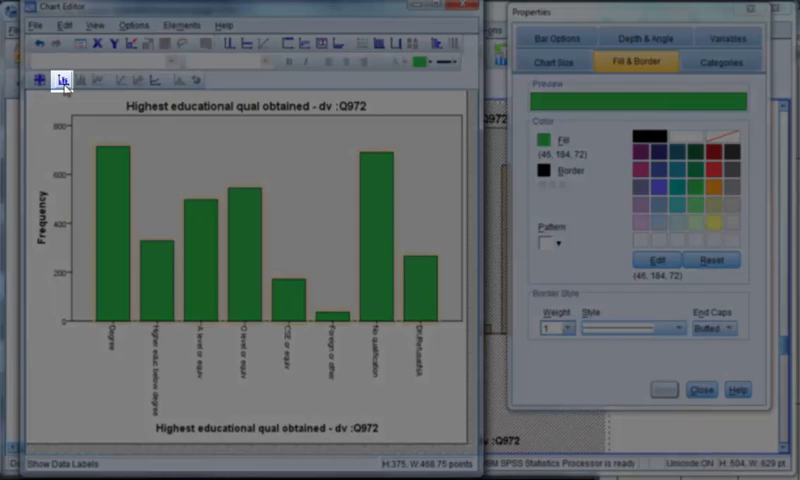
mouse_move(60, 80)
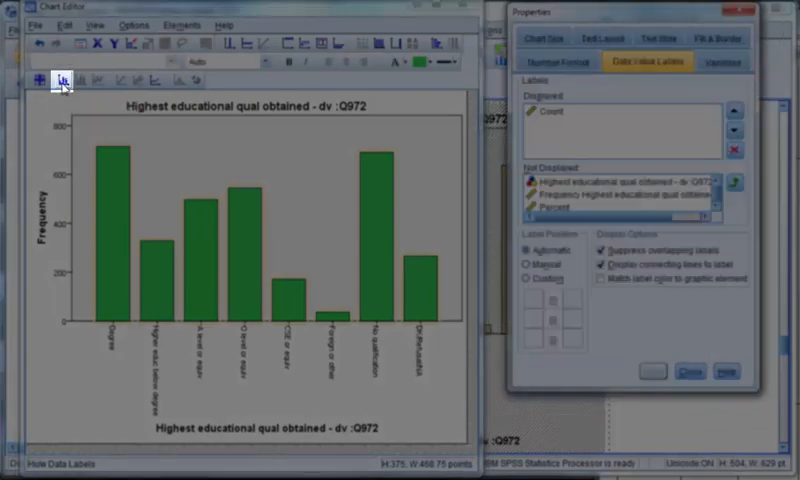
- Show count data labels on each green bar and close the Chart Editor
click(60, 80)
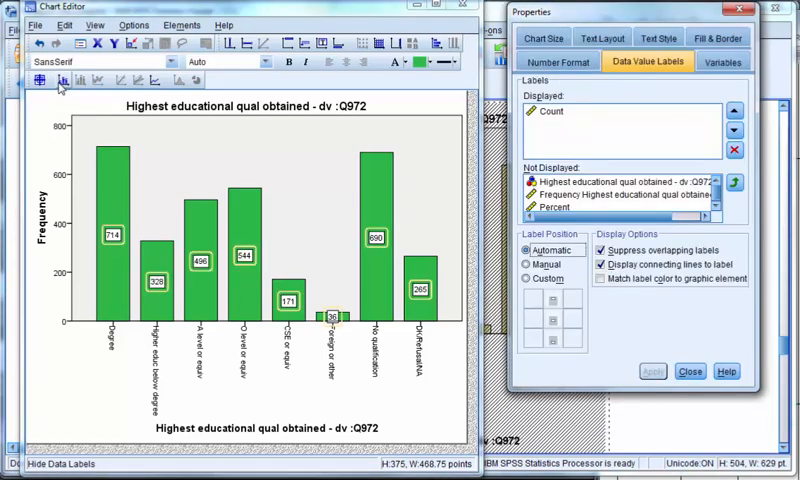
mouse_move(368, 44)
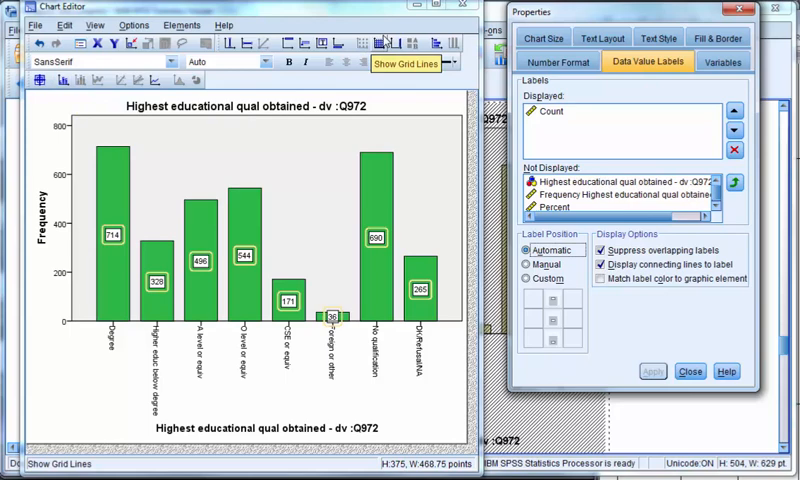
click(684, 372)
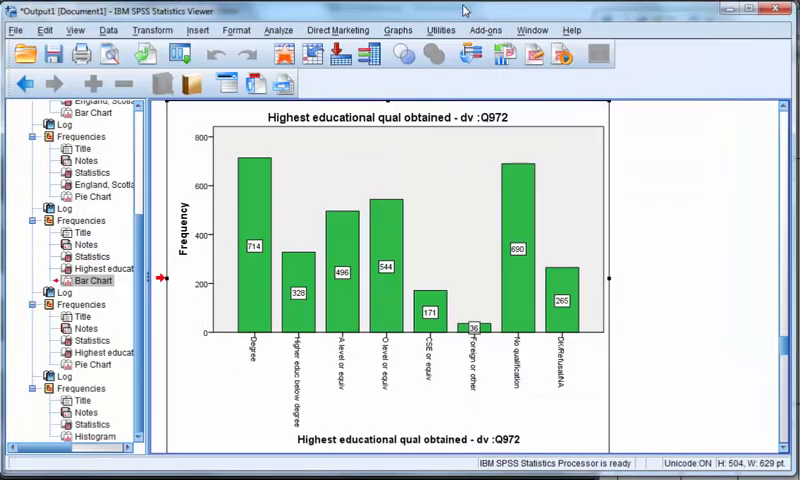
mouse_move(648, 176)
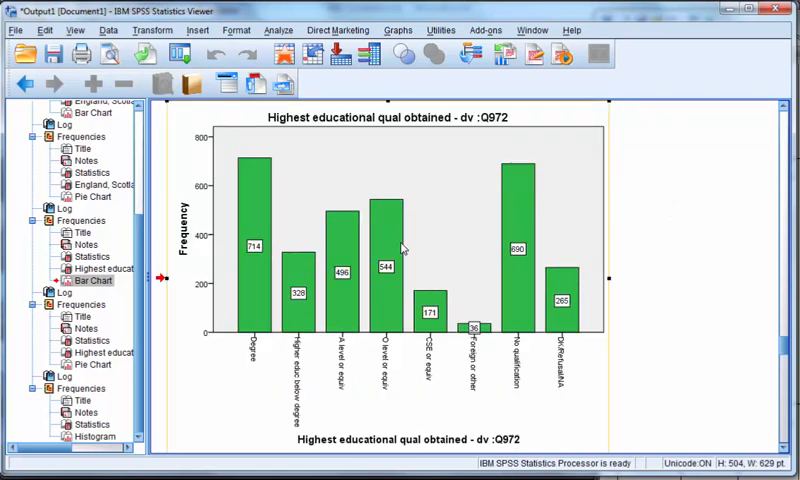
- Bring up the context menu on the labelled green chart in the Output Viewer to copy it
right_click(400, 248)
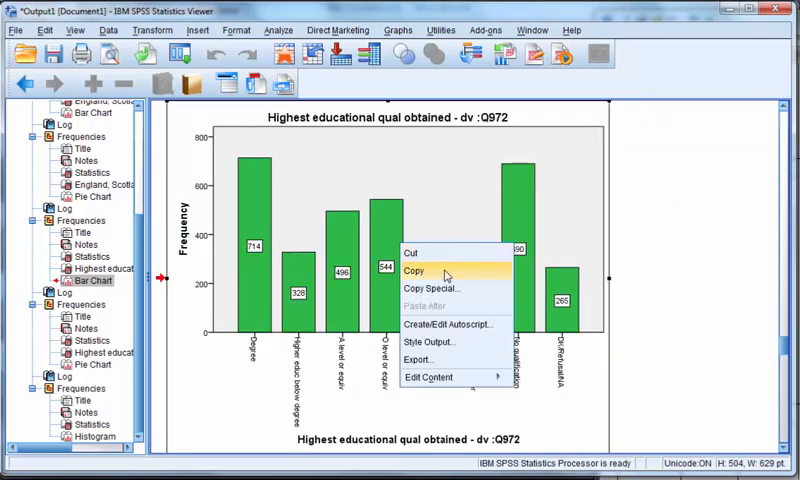